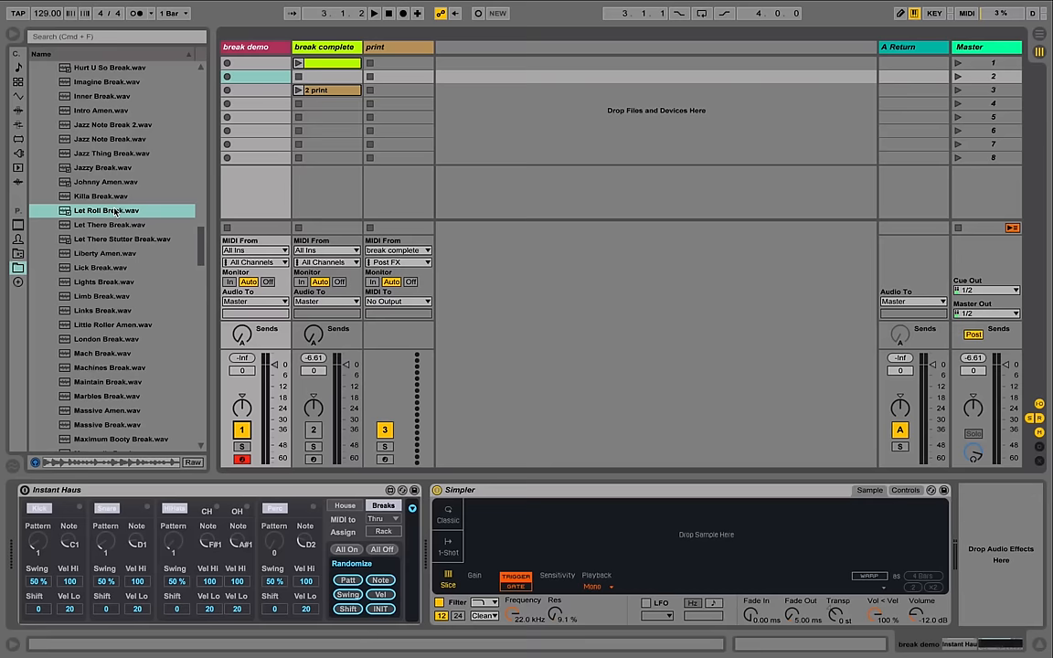
# Load Let Roll Break.wav from the Breaks folder into the empty Simpler.
pyautogui.click(107, 210)
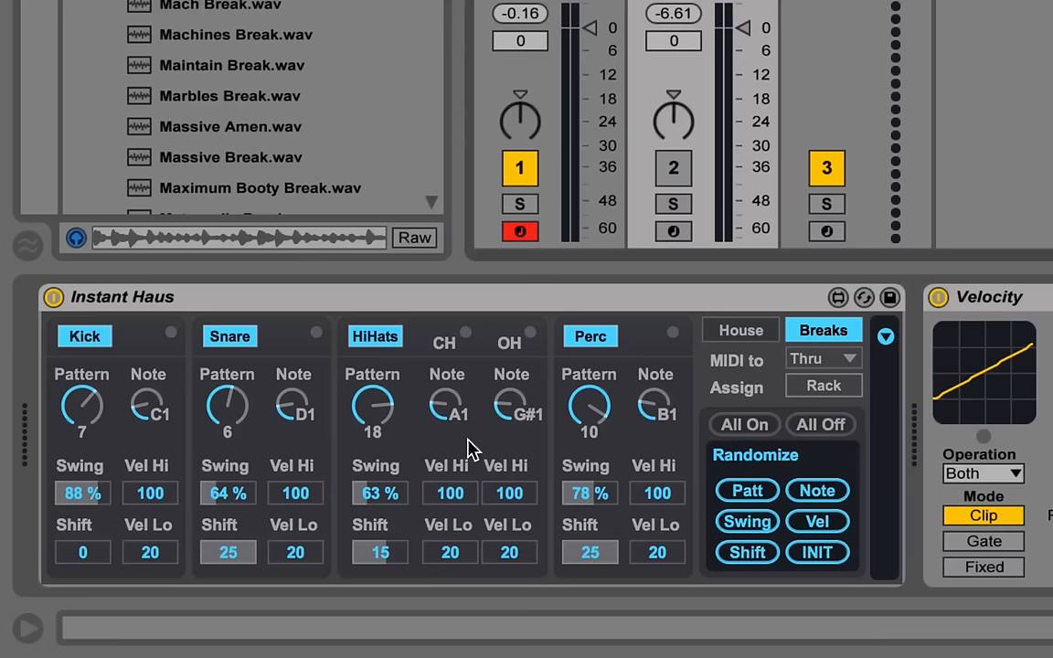
pyautogui.moveTo(180, 402)
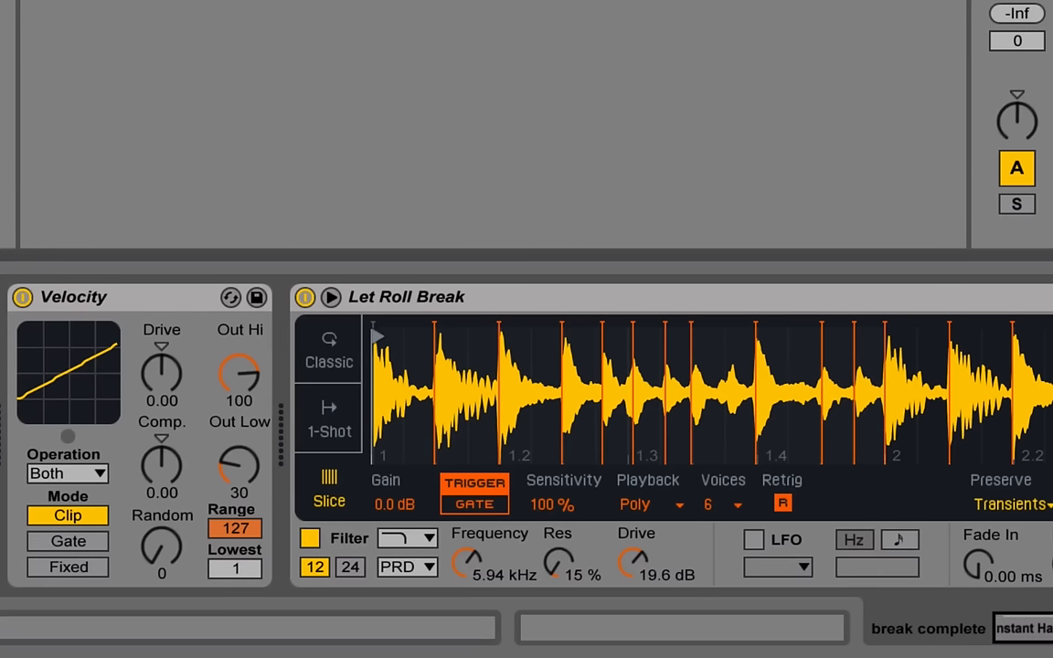
pyautogui.moveTo(318, 267)
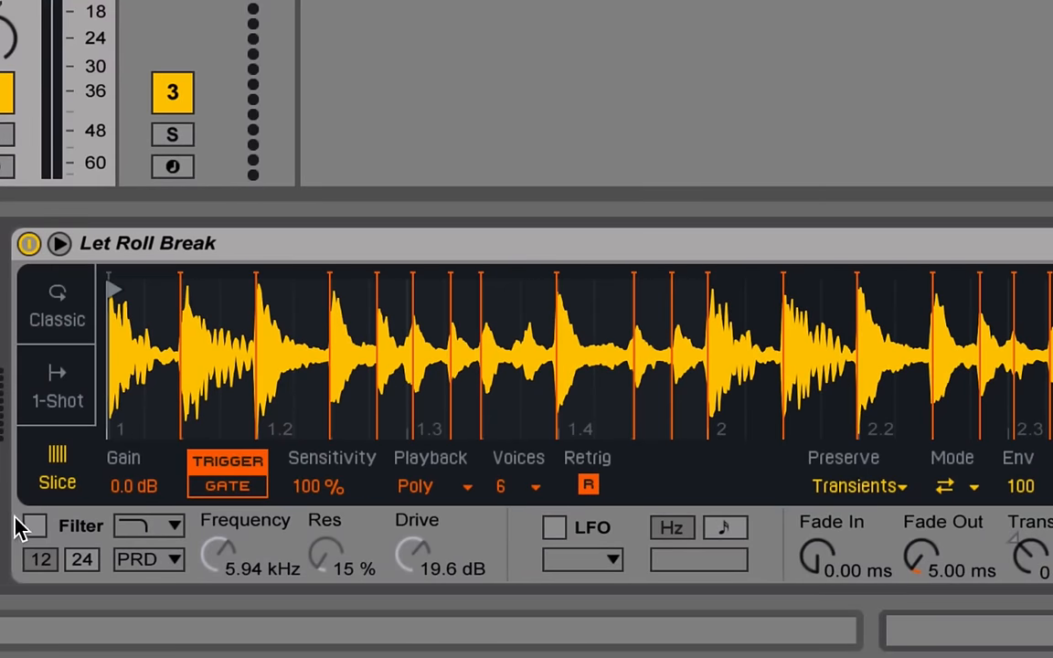
# Re-enable Simpler's filter and choose the PRD circuit, keeping Drive at 19.6 dB.
pyautogui.click(34, 525)
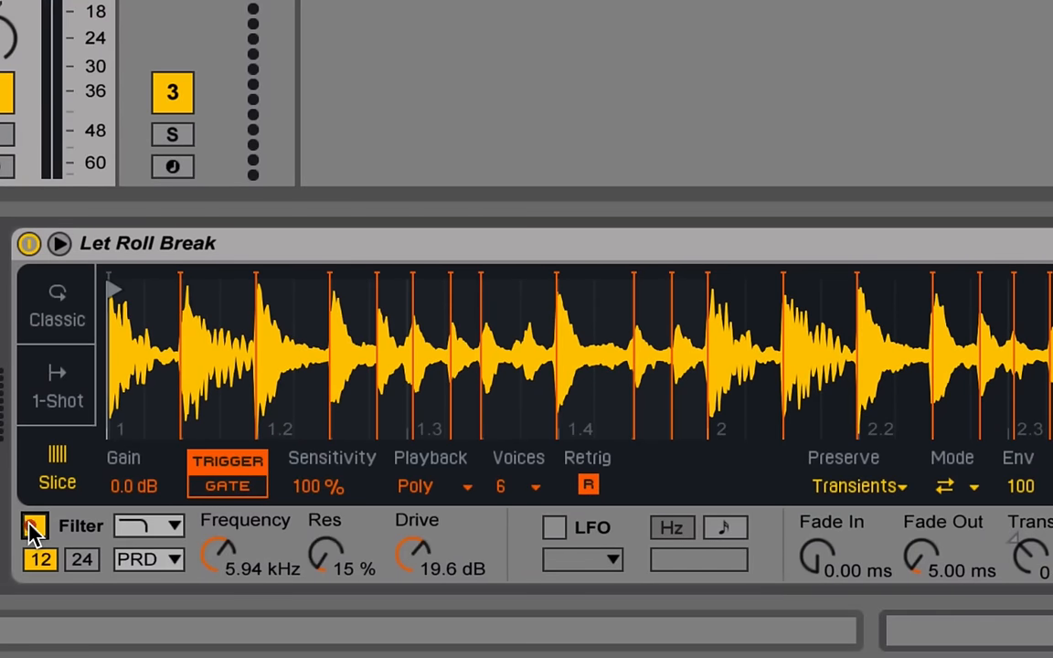
pyautogui.click(35, 526)
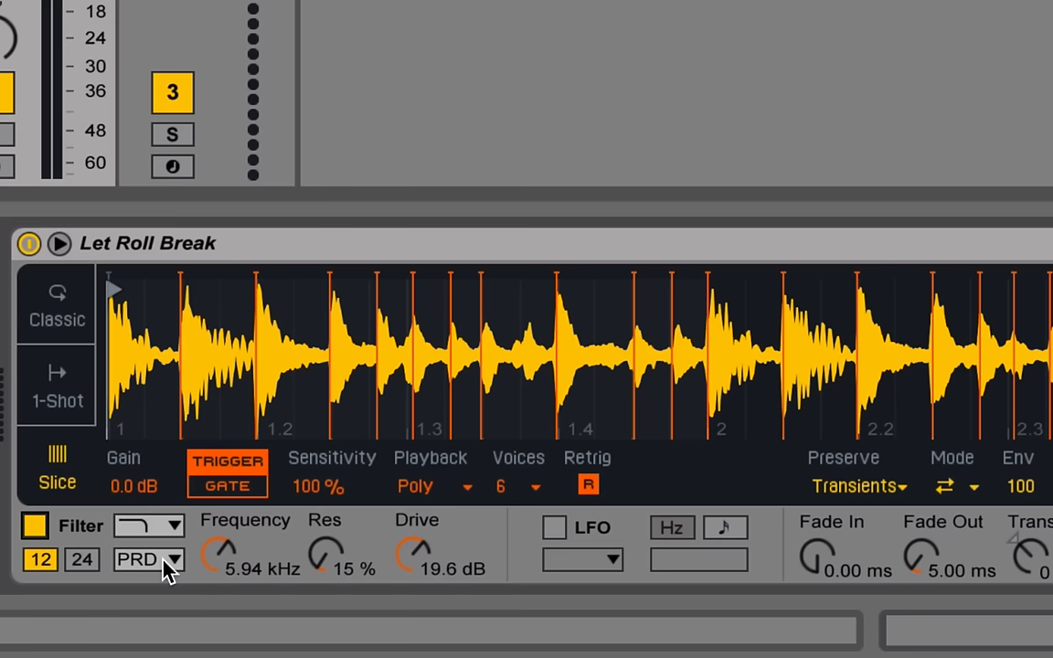
pyautogui.click(146, 559)
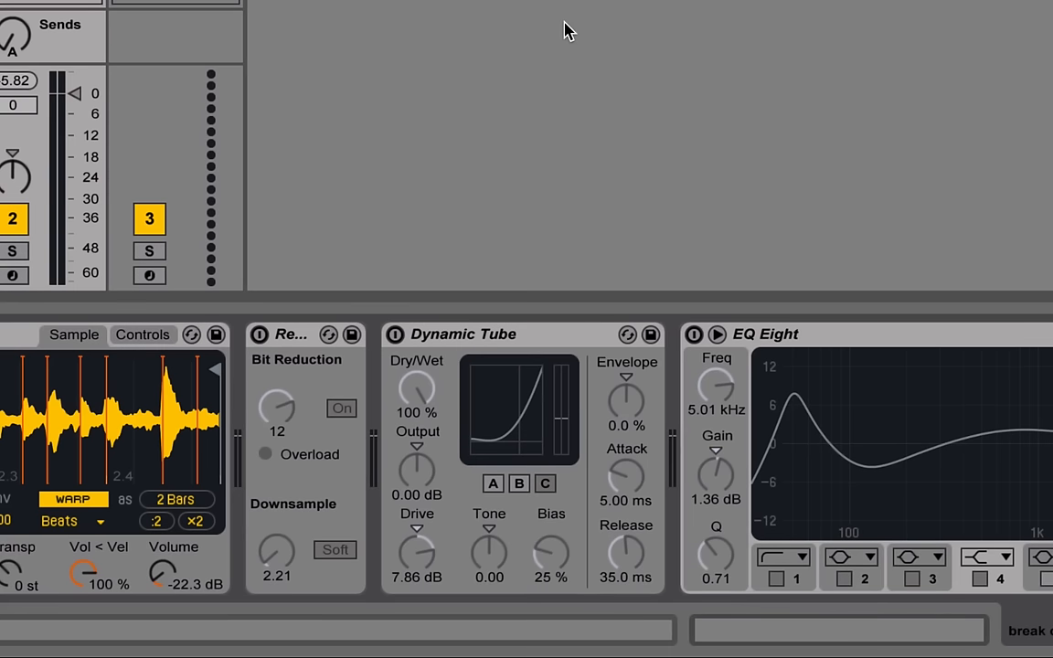
pyautogui.moveTo(277, 354)
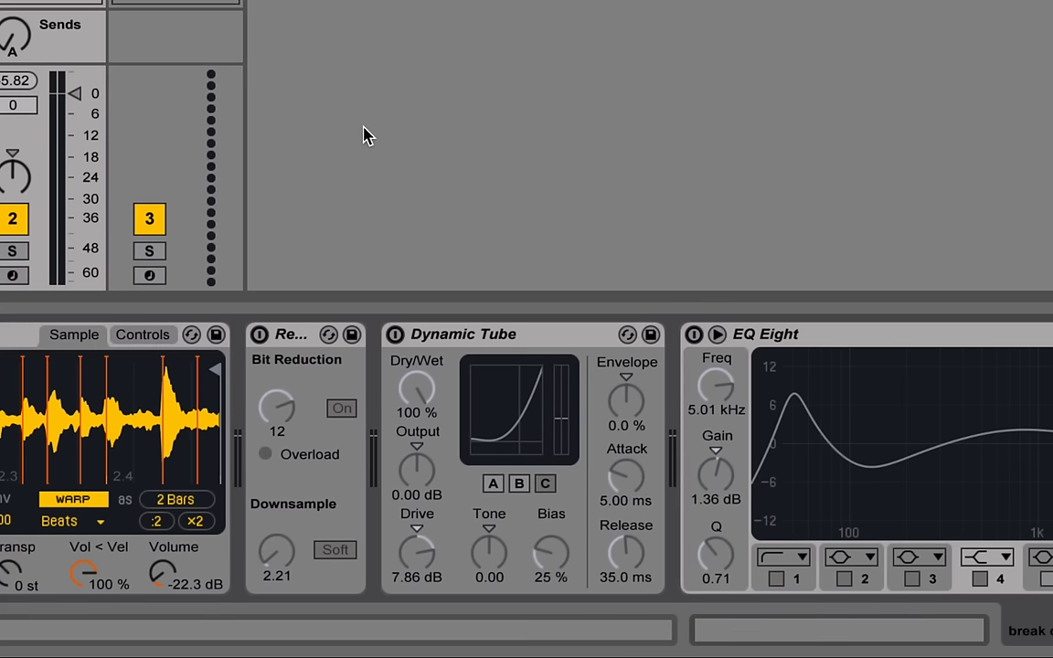
pyautogui.moveTo(281, 254)
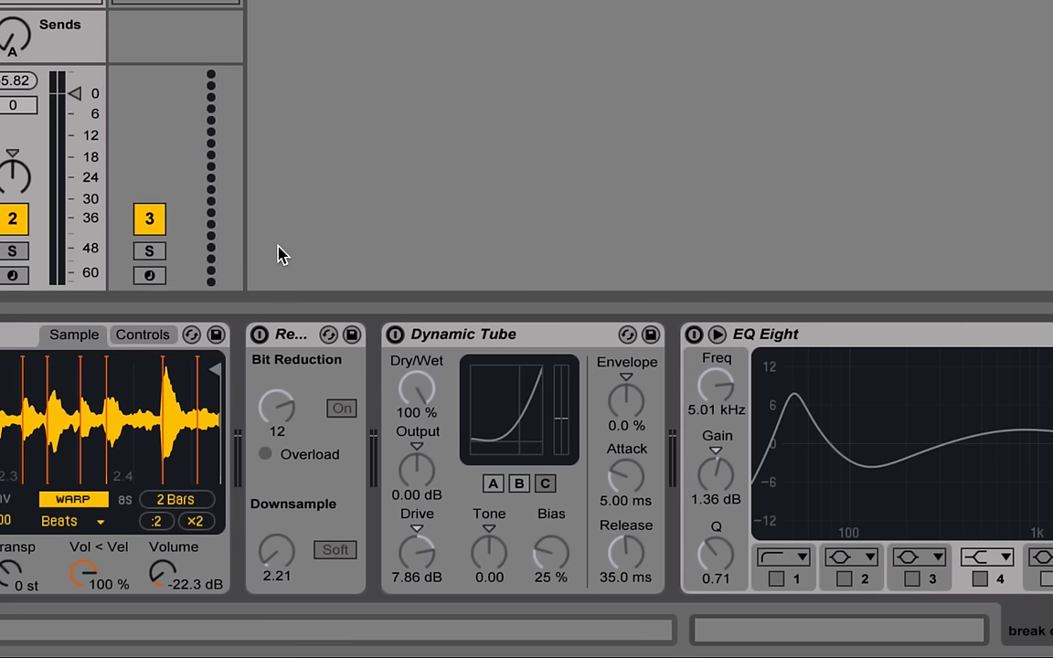
pyautogui.moveTo(278, 309)
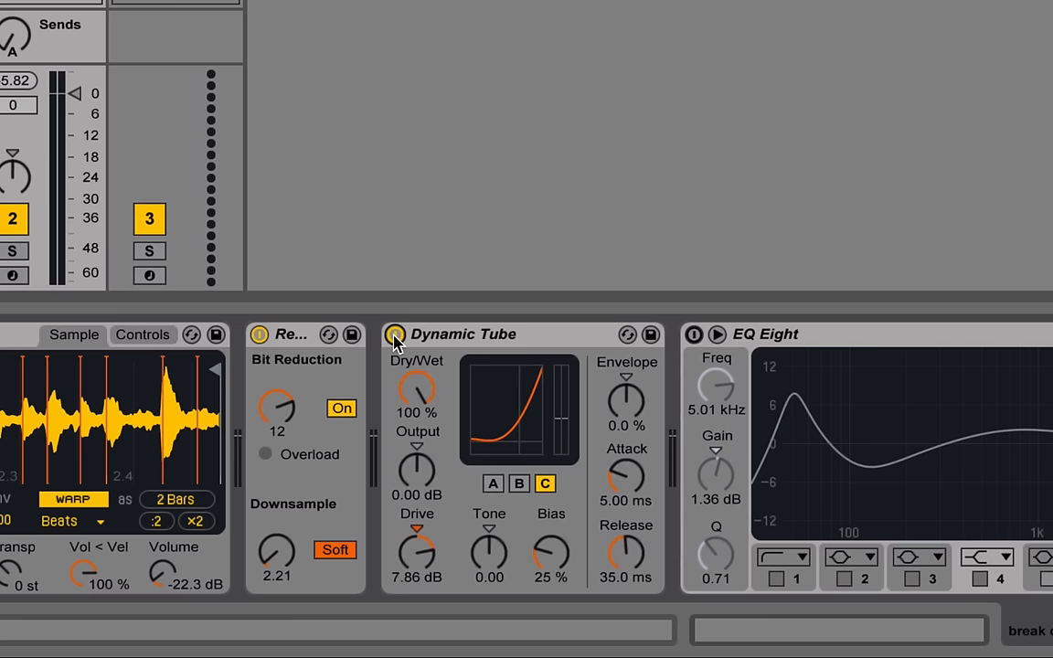
pyautogui.moveTo(498, 22)
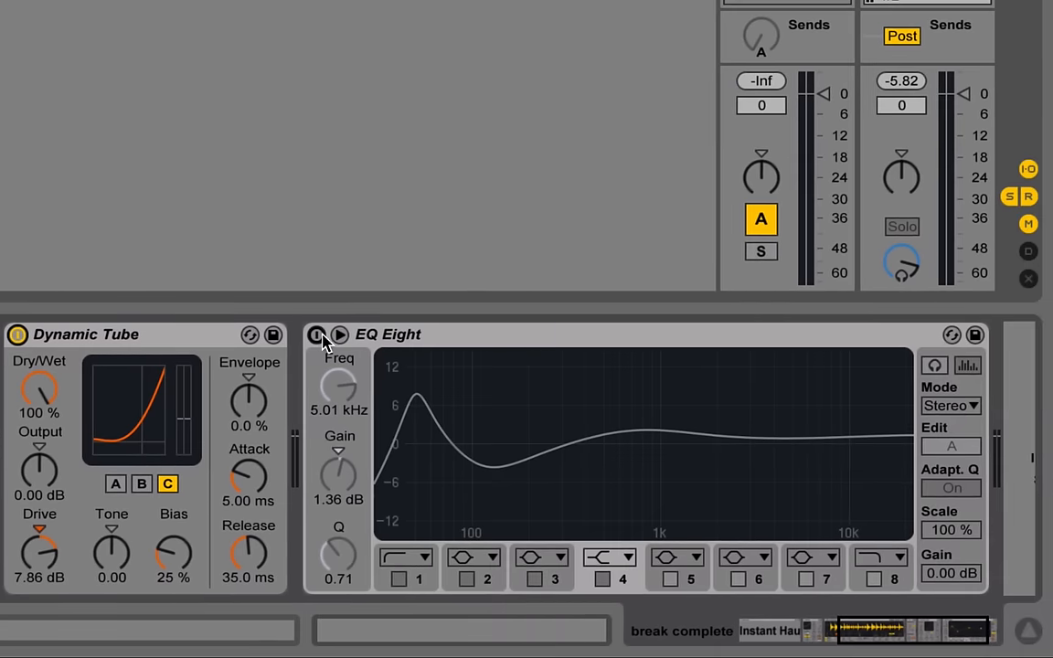
# Activate EQ Eight so all four of its bands process the sliced break.
pyautogui.click(317, 333)
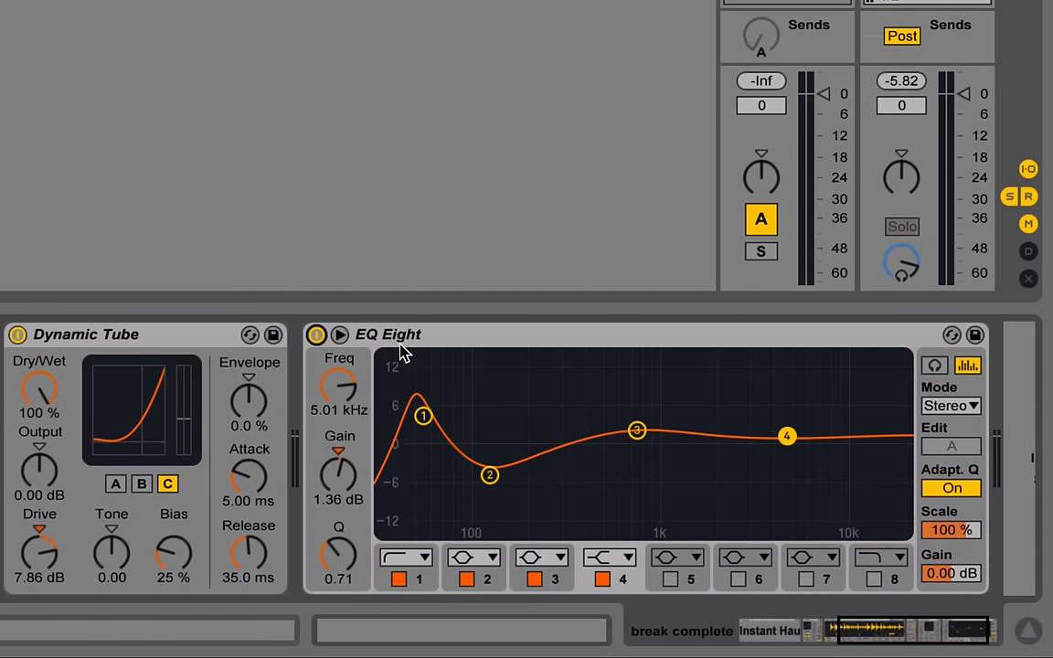
pyautogui.moveTo(886, 631)
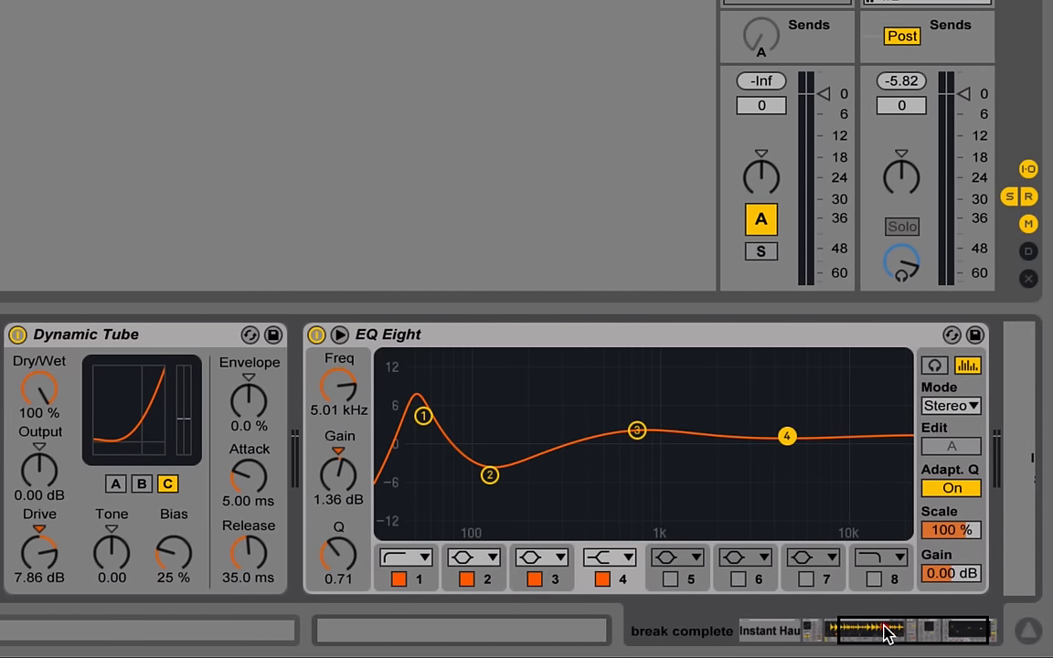